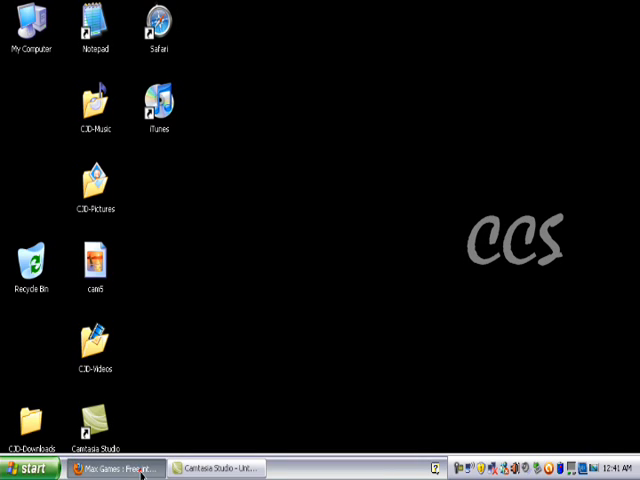
Step: Restore the minimized Max Games Firefox window from the taskbar
{"action": "left_click", "coordinate": [115, 468]}
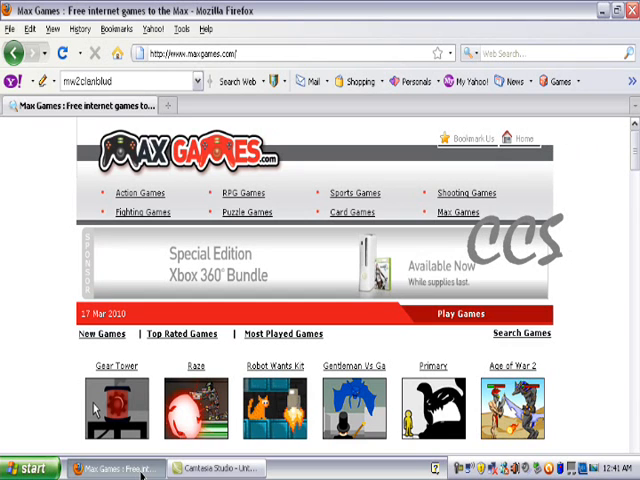
{"action": "scroll", "scroll_direction": "down", "scroll_amount": 3}
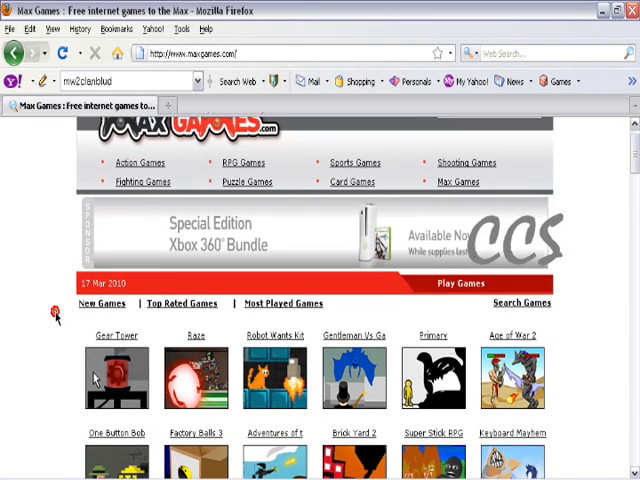
{"action": "scroll", "scroll_direction": "down", "scroll_amount": 3}
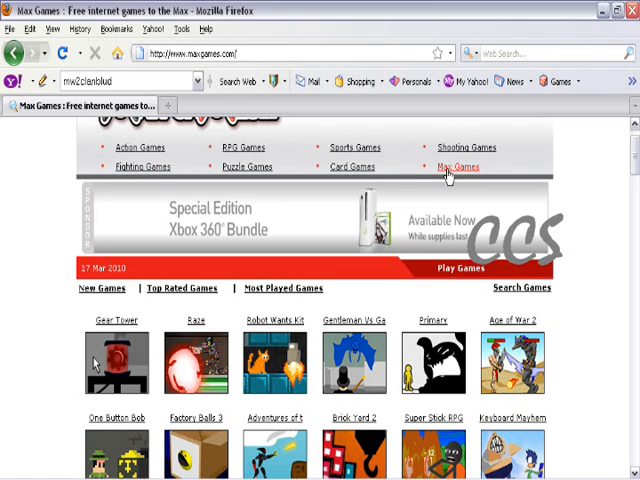
{"action": "mouse_move", "coordinate": [48, 170]}
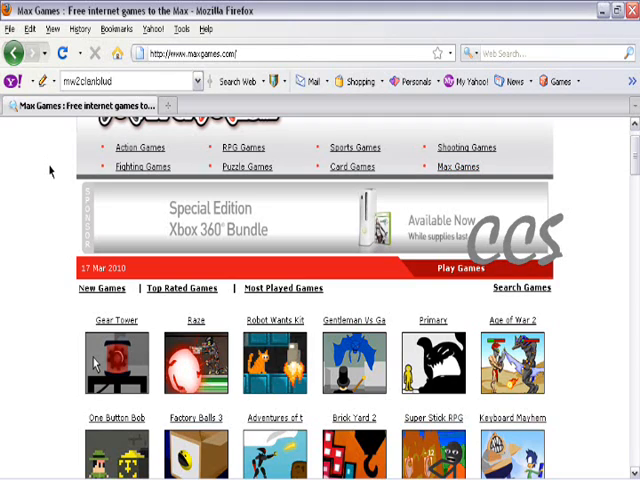
{"action": "scroll", "scroll_direction": "down", "scroll_amount": 3}
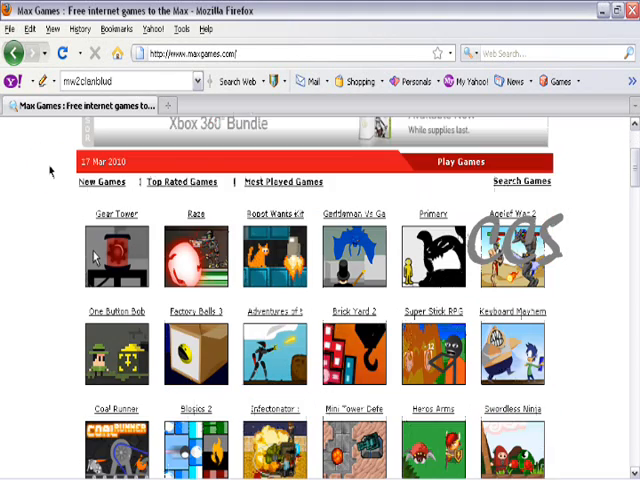
{"action": "scroll", "scroll_direction": "down", "scroll_amount": 3}
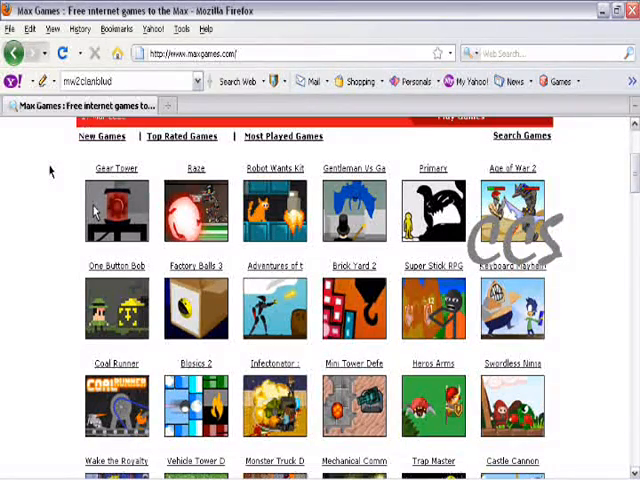
{"action": "scroll", "scroll_direction": "down", "scroll_amount": 3}
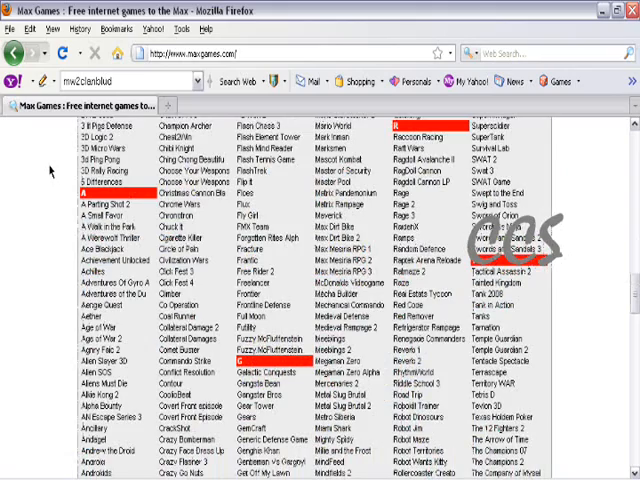
{"action": "scroll", "scroll_direction": "down", "scroll_amount": 3}
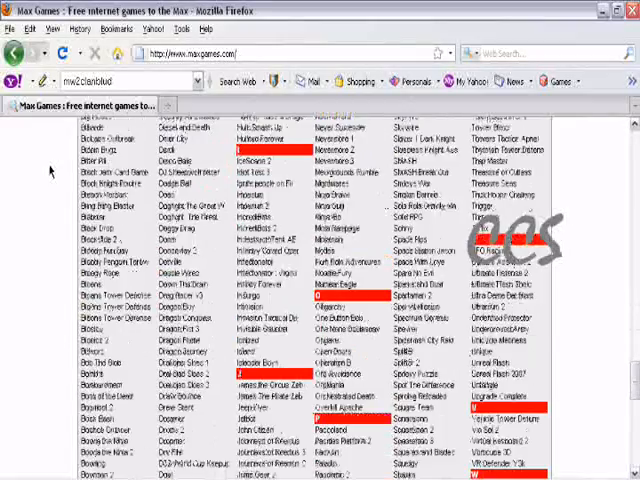
{"action": "scroll", "scroll_direction": "down", "scroll_amount": 3}
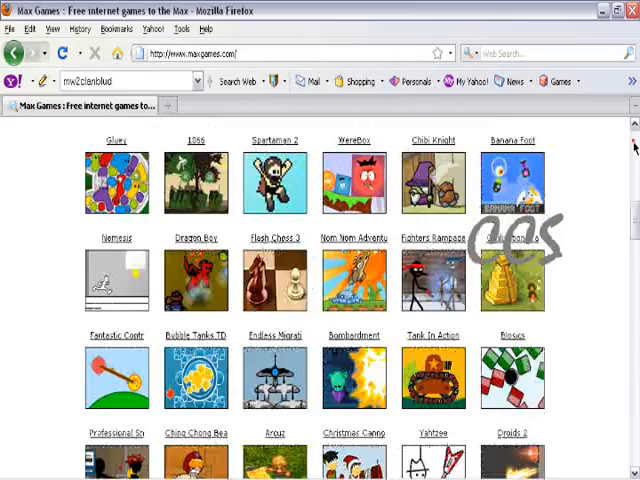
{"action": "scroll", "scroll_direction": "up", "scroll_amount": 3}
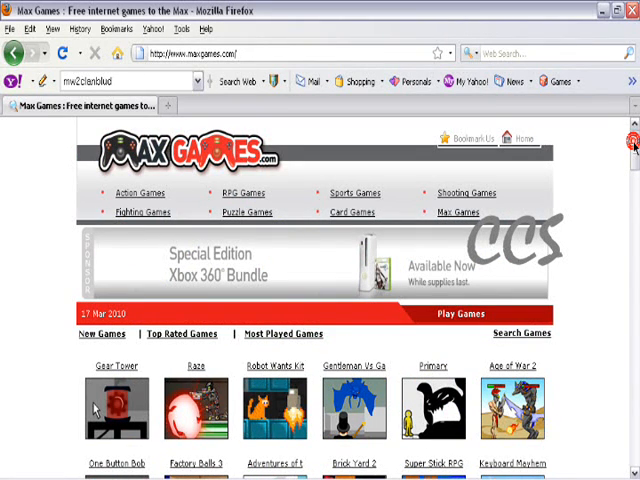